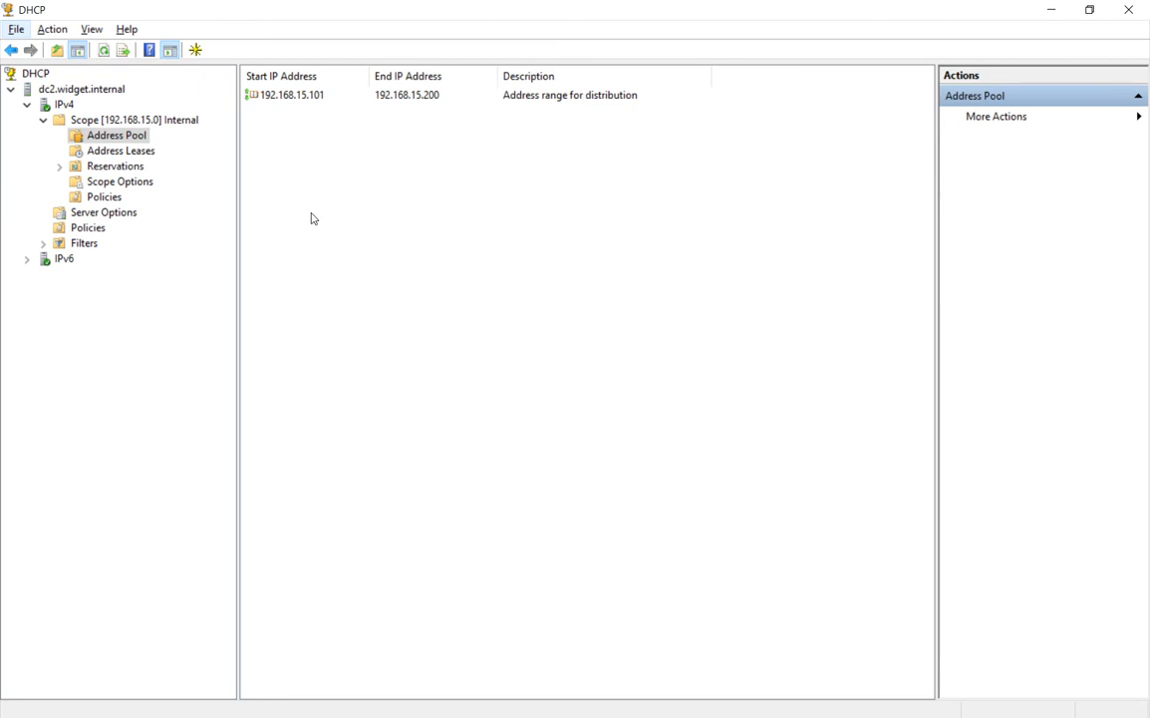
mouse_move(215, 182)
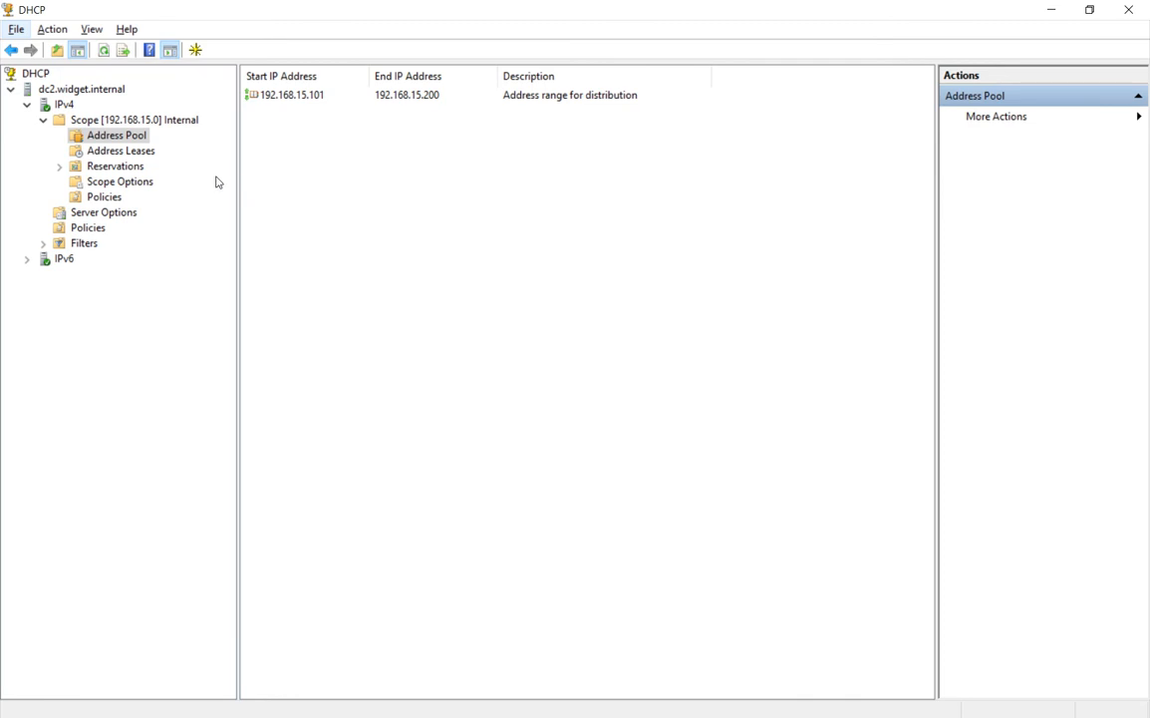
mouse_move(120, 168)
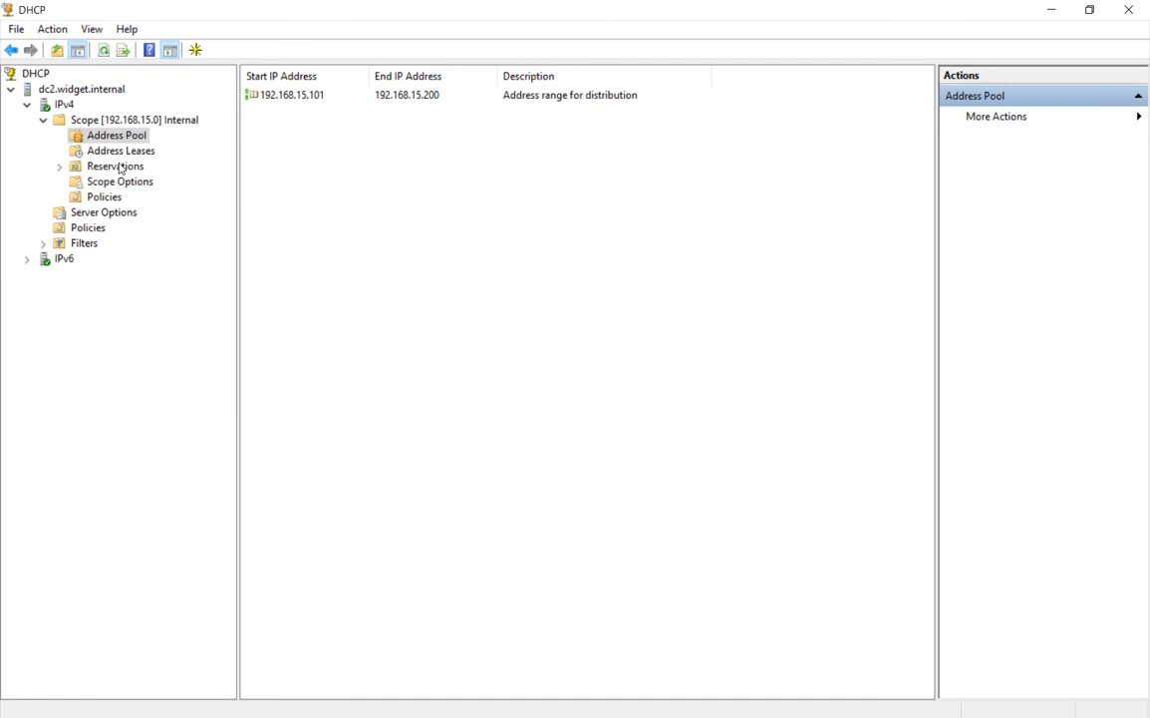
- Show the Reservations section of the 192.168.15.0 Internal scope
left_click(116, 166)
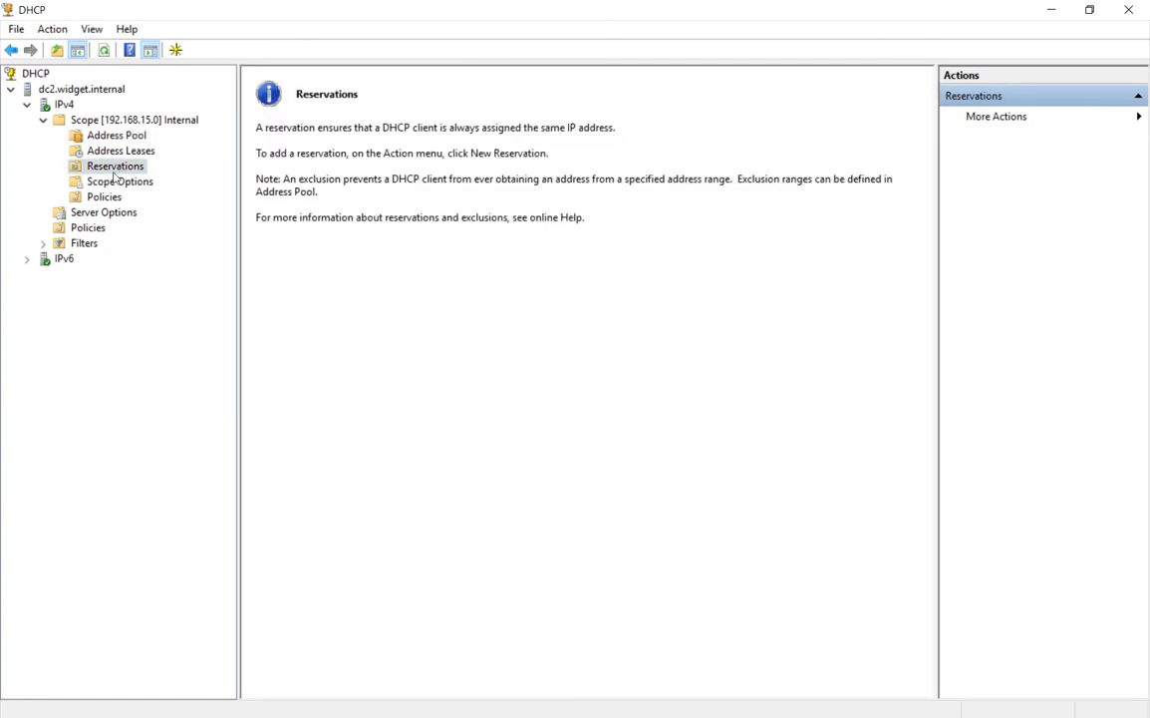
mouse_move(419, 347)
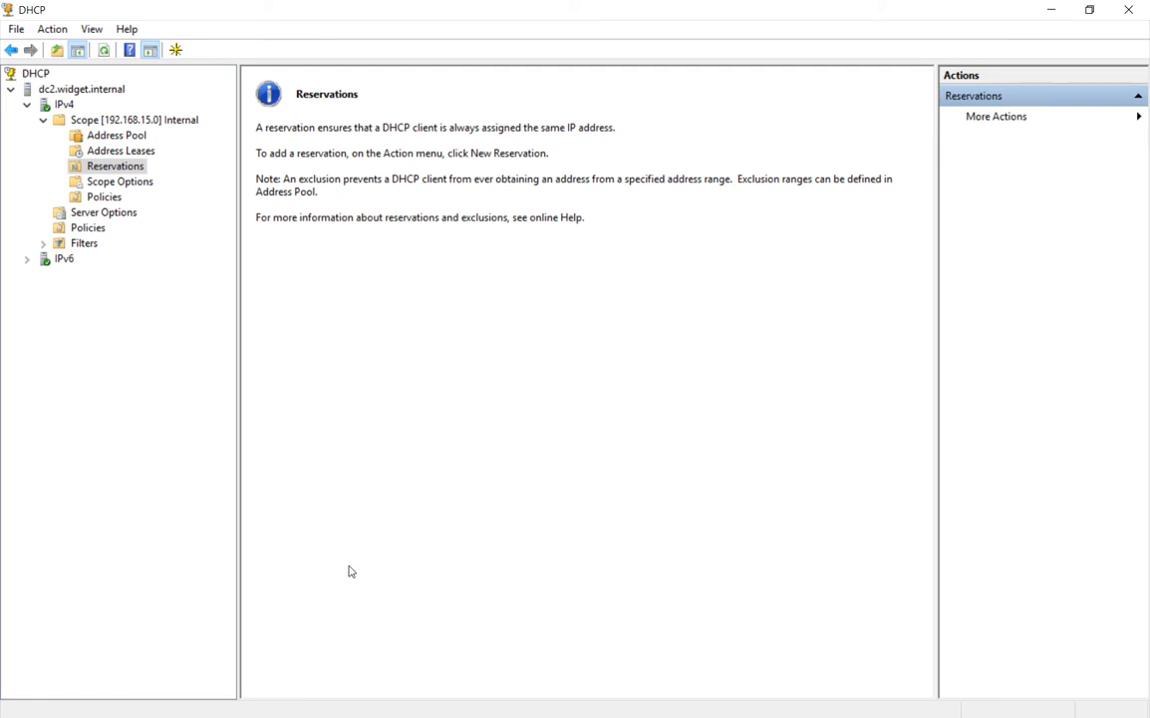
- Run arp -a in Command Prompt and copy the MAC address of 192.168.15.2
left_click(357, 702)
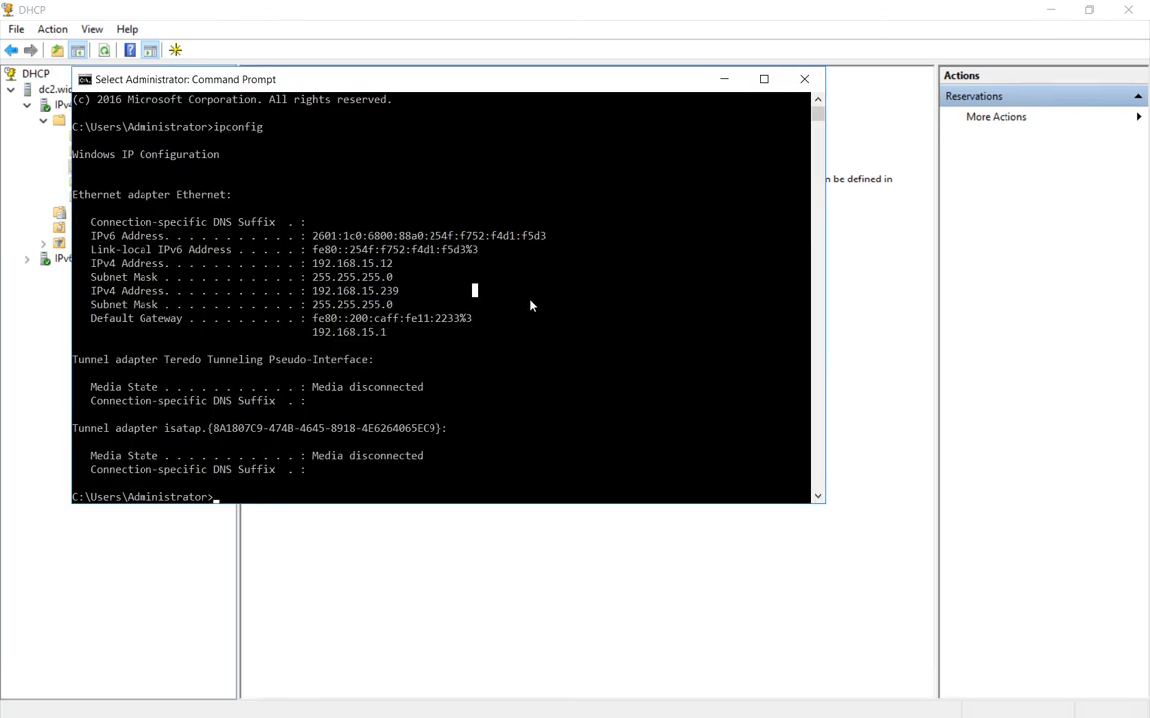
type("cls")
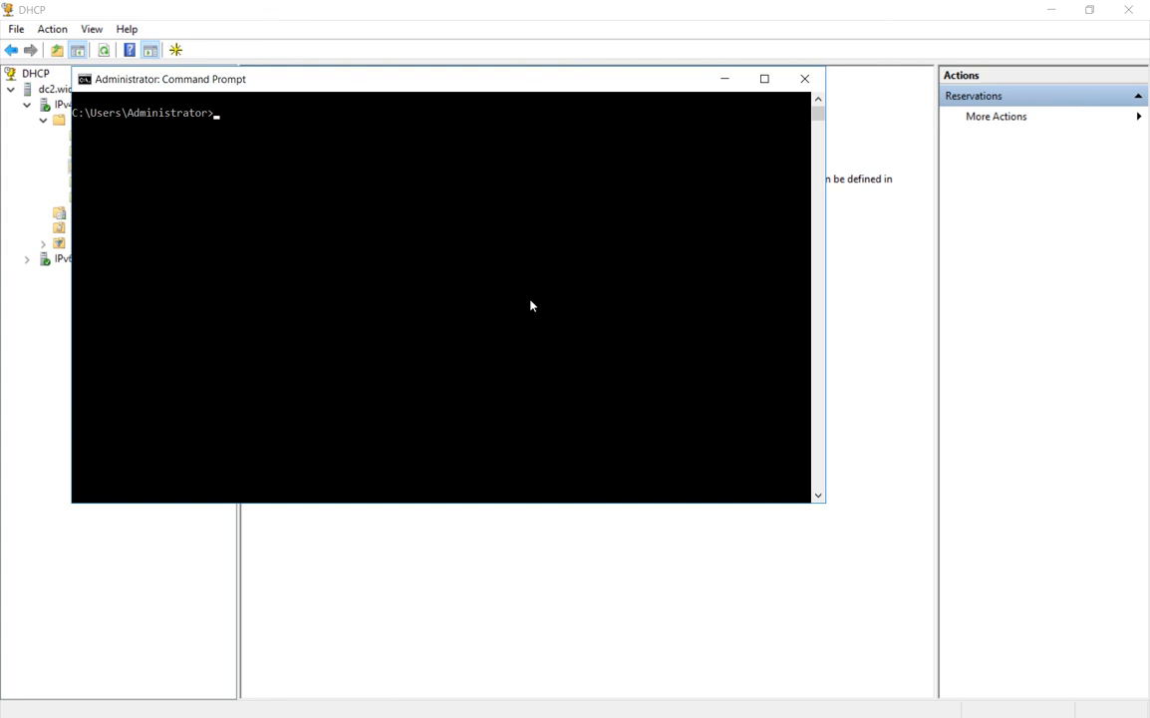
type("arp -a")
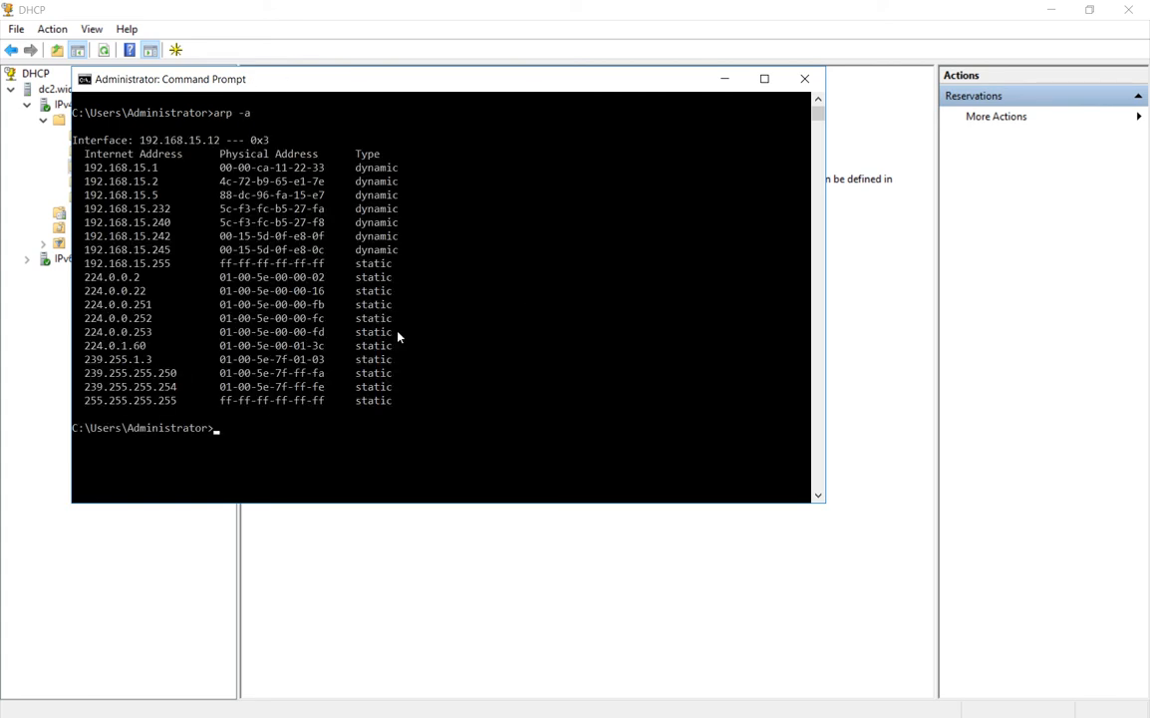
mouse_move(319, 303)
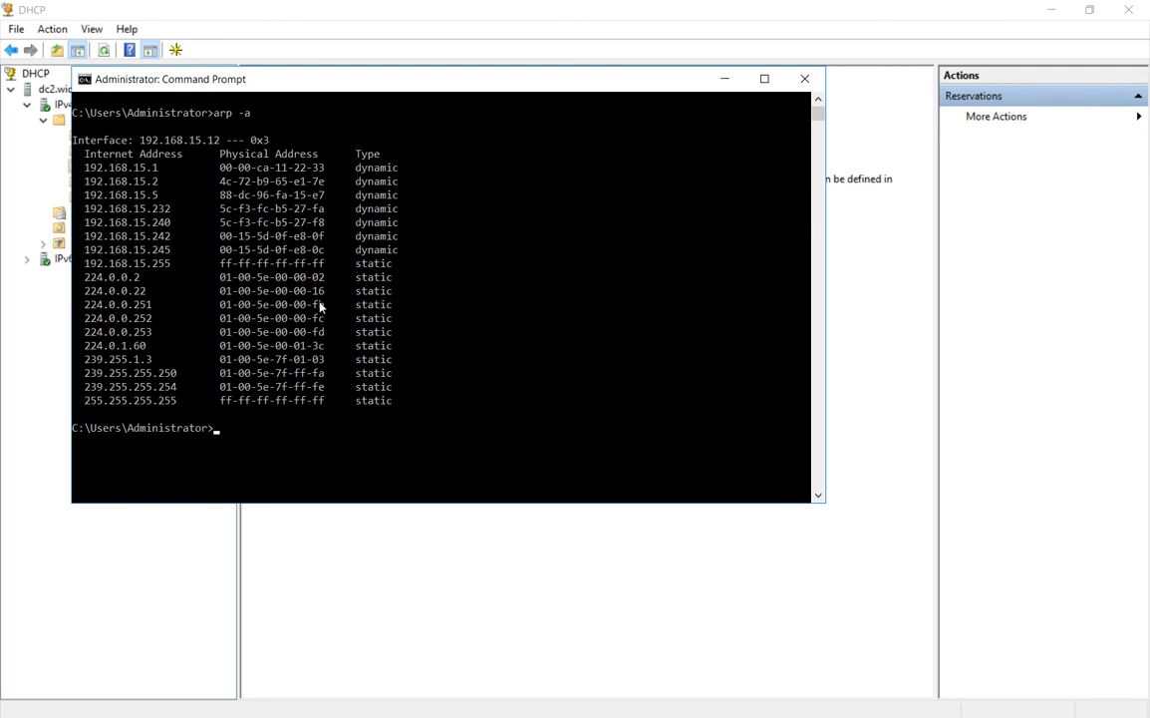
mouse_move(104, 193)
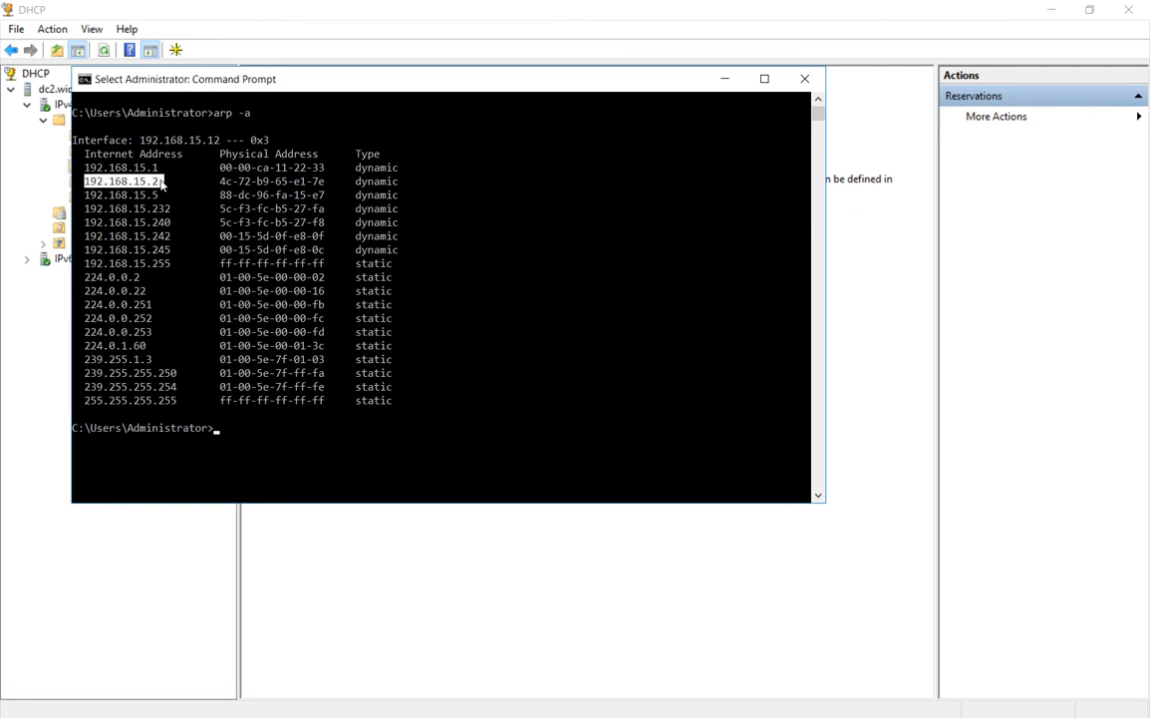
mouse_move(195, 206)
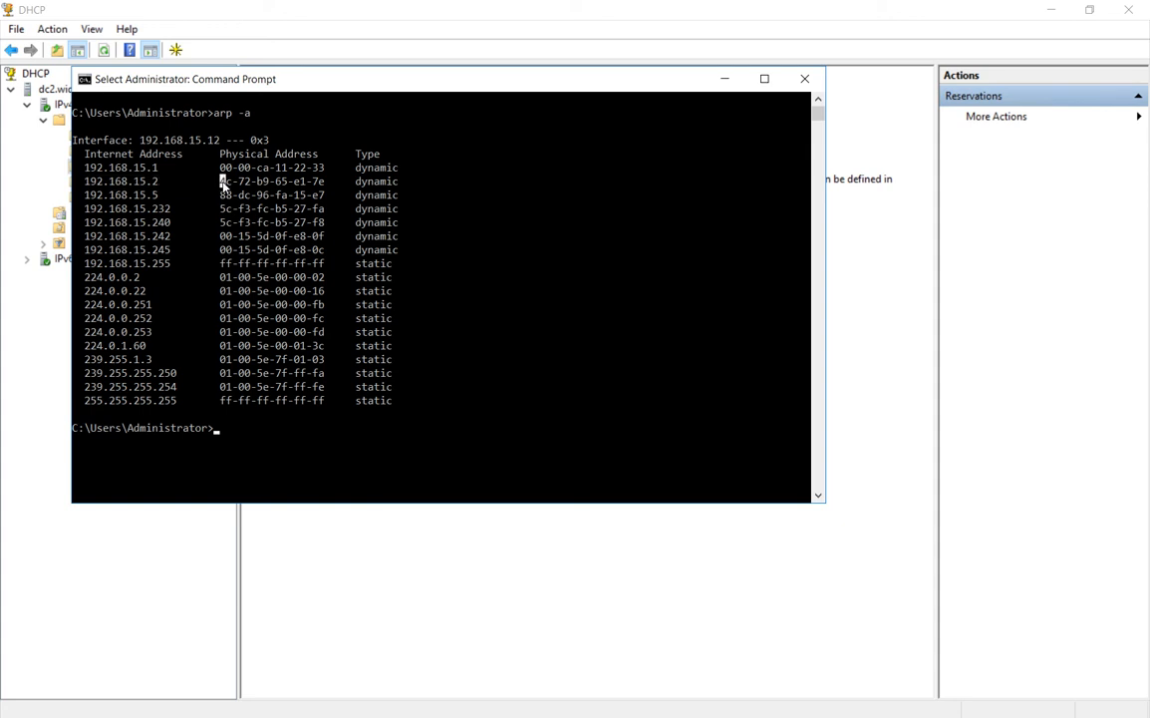
left_click_drag(219, 182, 325, 181)
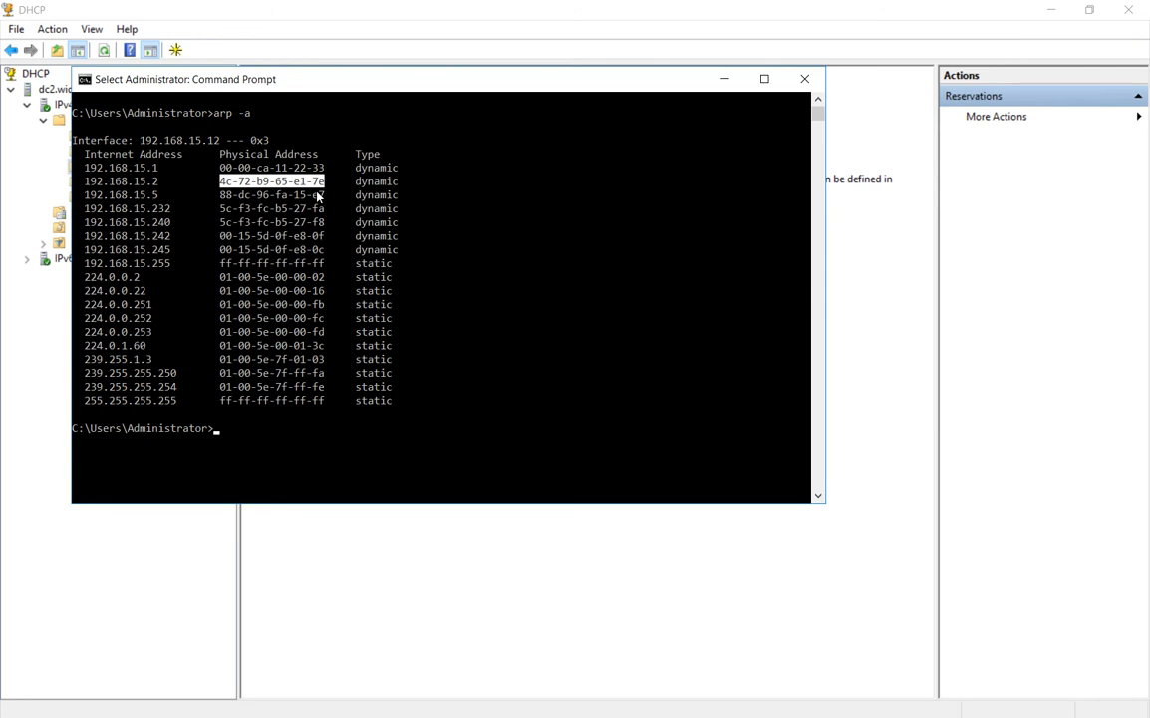
left_click(83, 80)
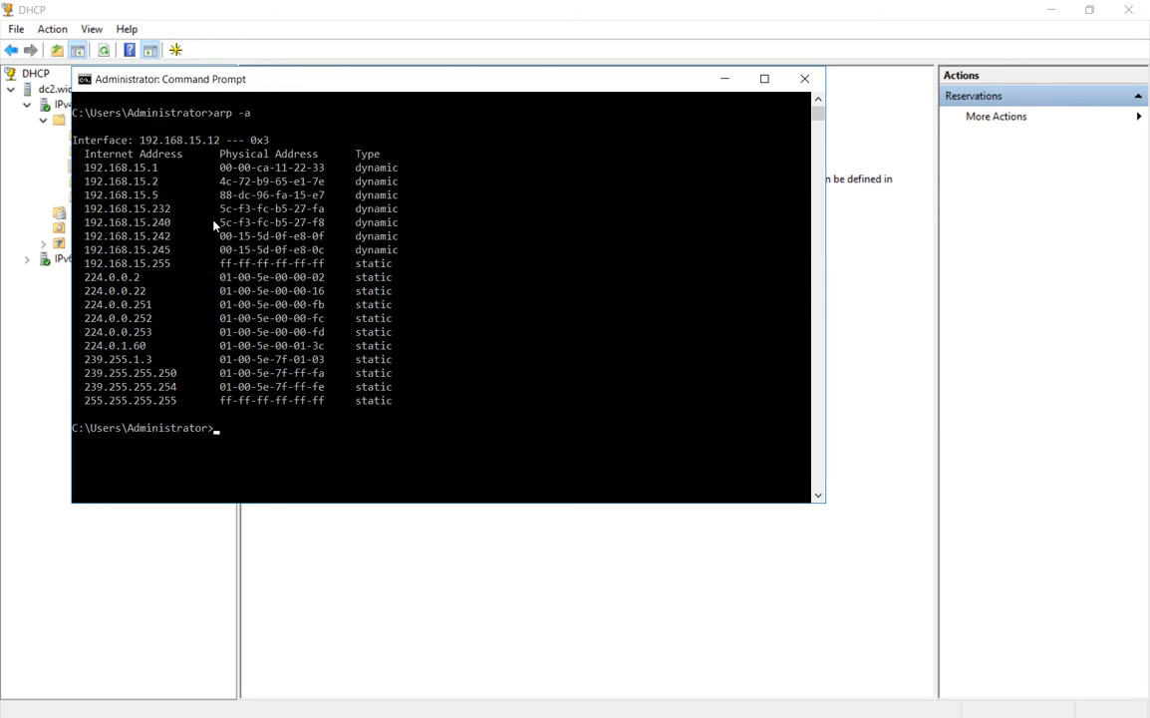
mouse_move(44, 351)
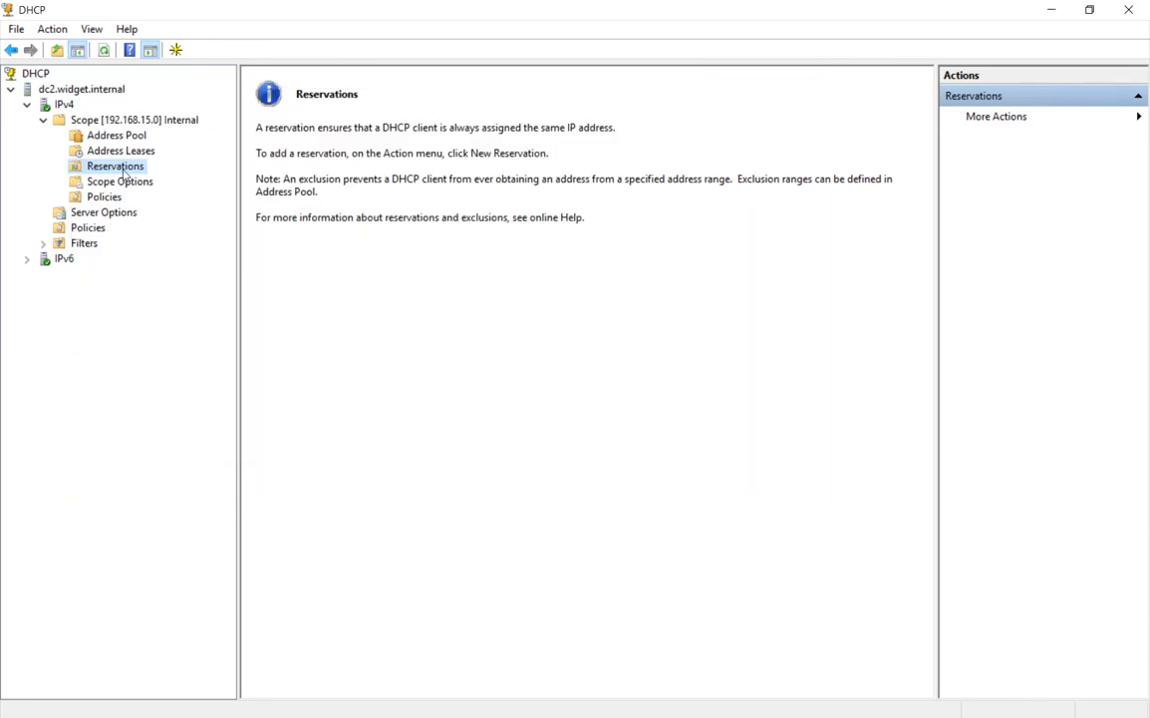
- Start a new reservation in the scope's Reservations section
right_click(115, 165)
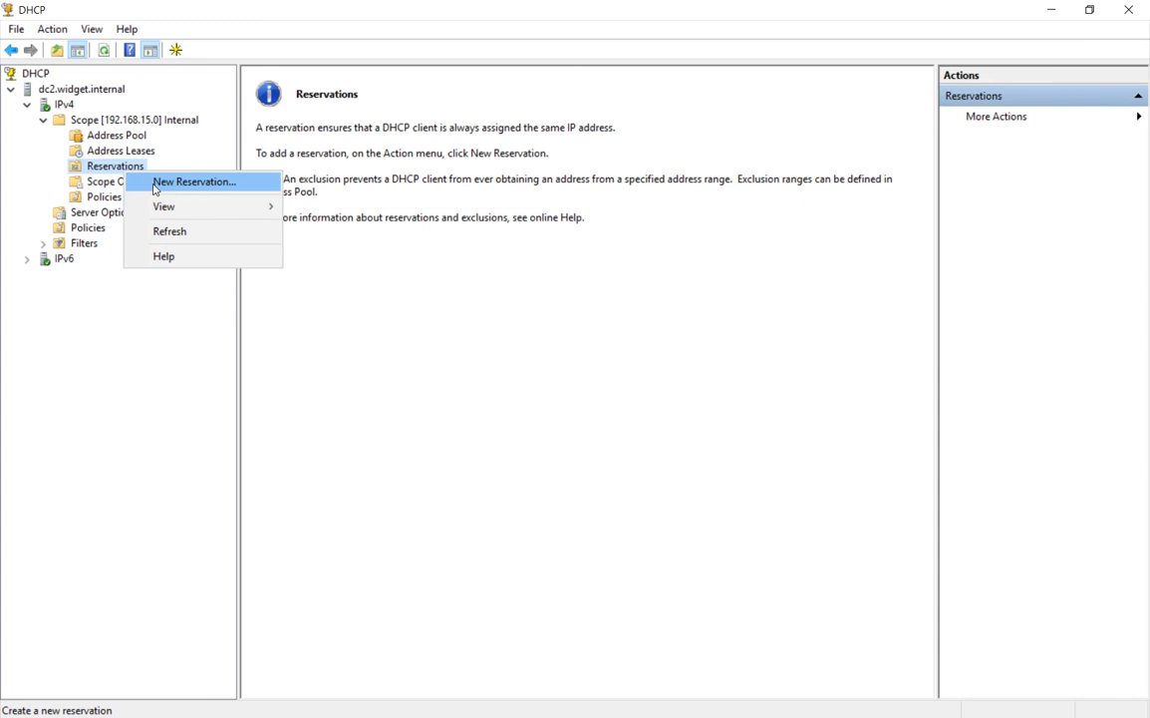
left_click(192, 181)
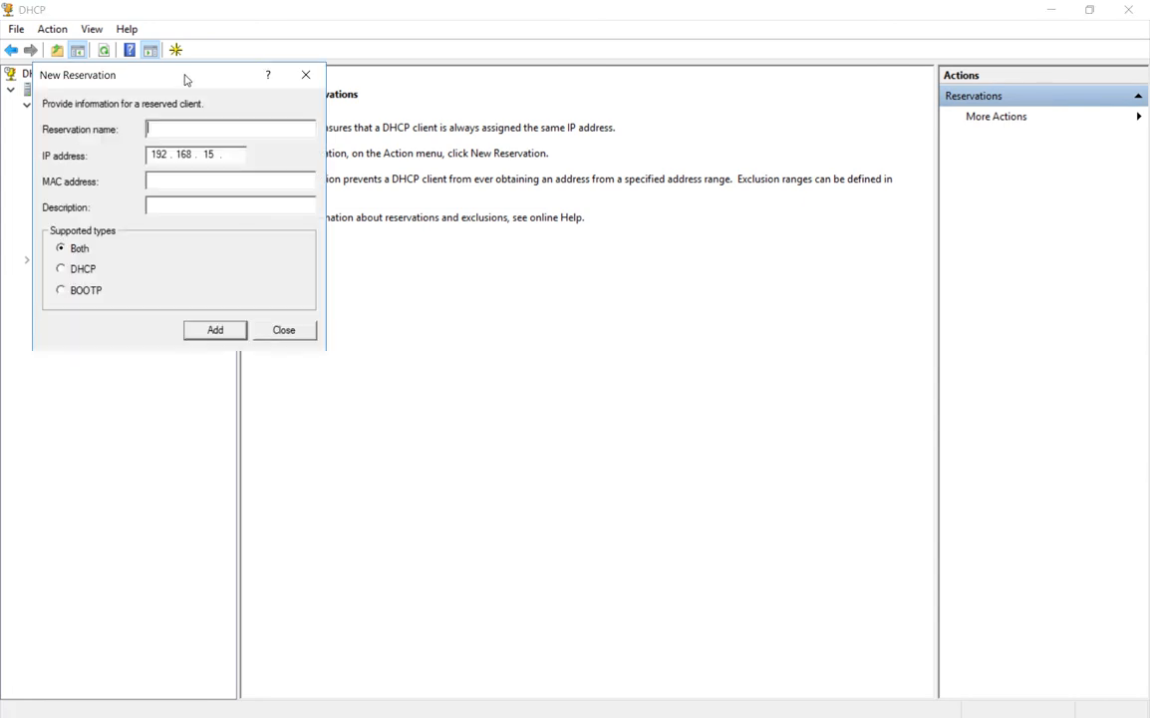
- Add reservation MyPC for 192.168.15.2 with MAC 4c-72-b9-65-e1-7e and close the form
left_click_drag(183, 76, 586, 114)
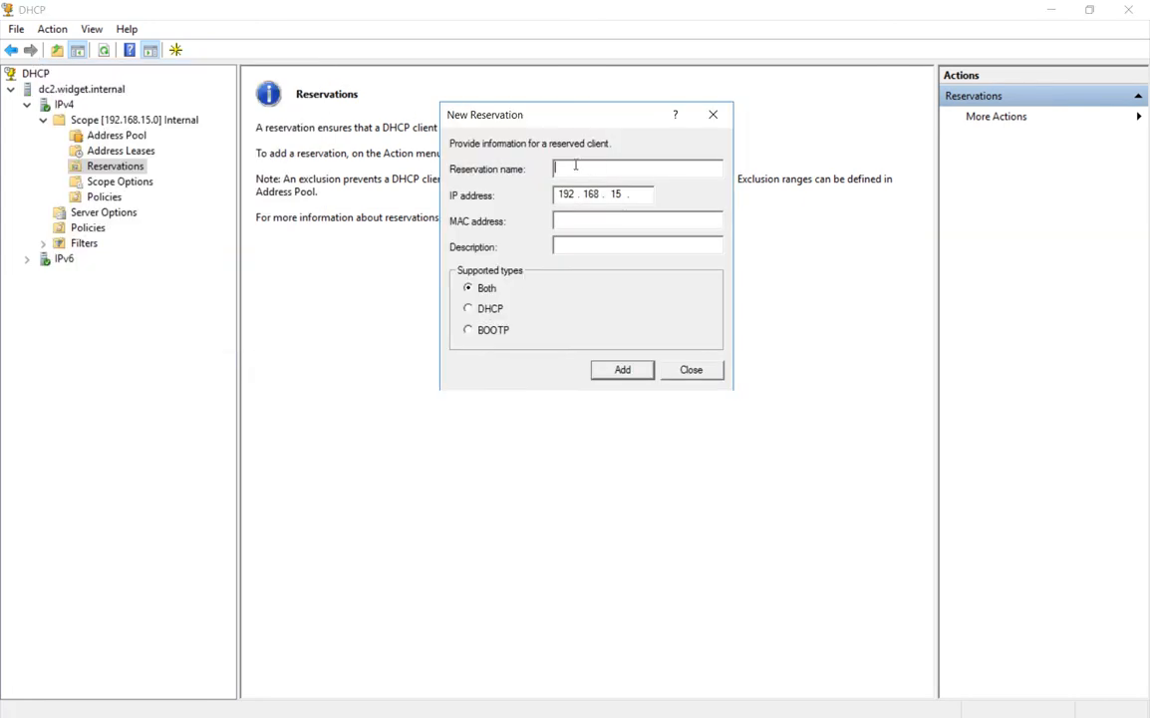
type("MyPC")
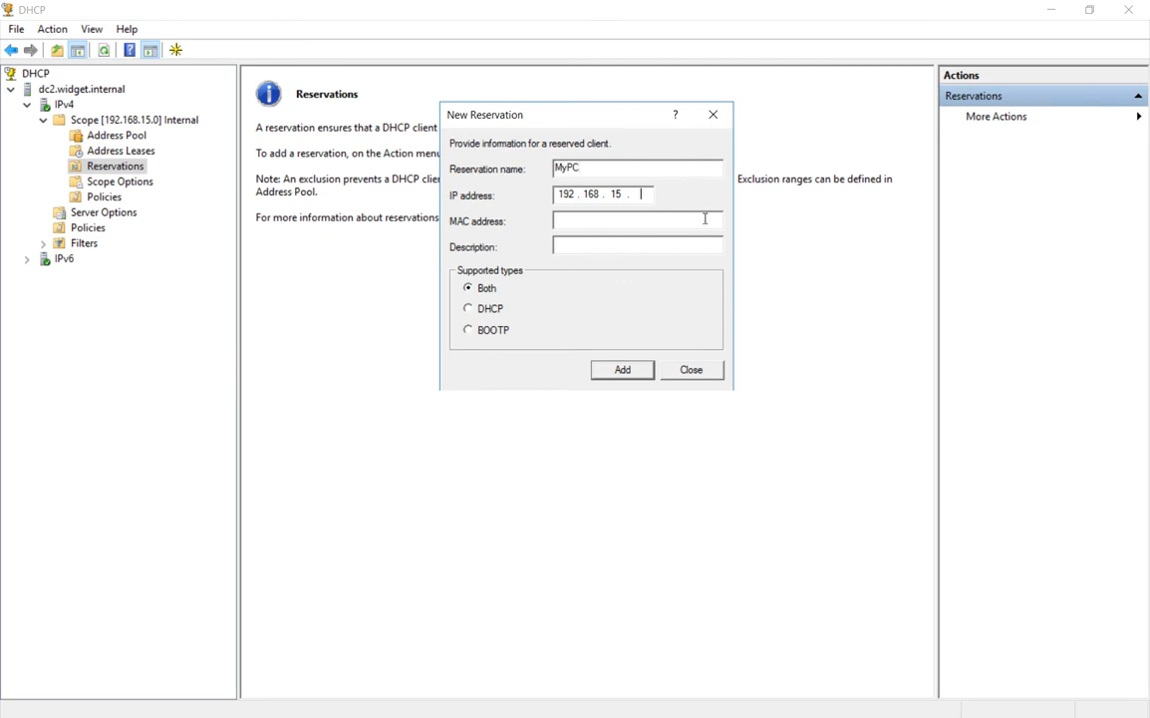
type("2")
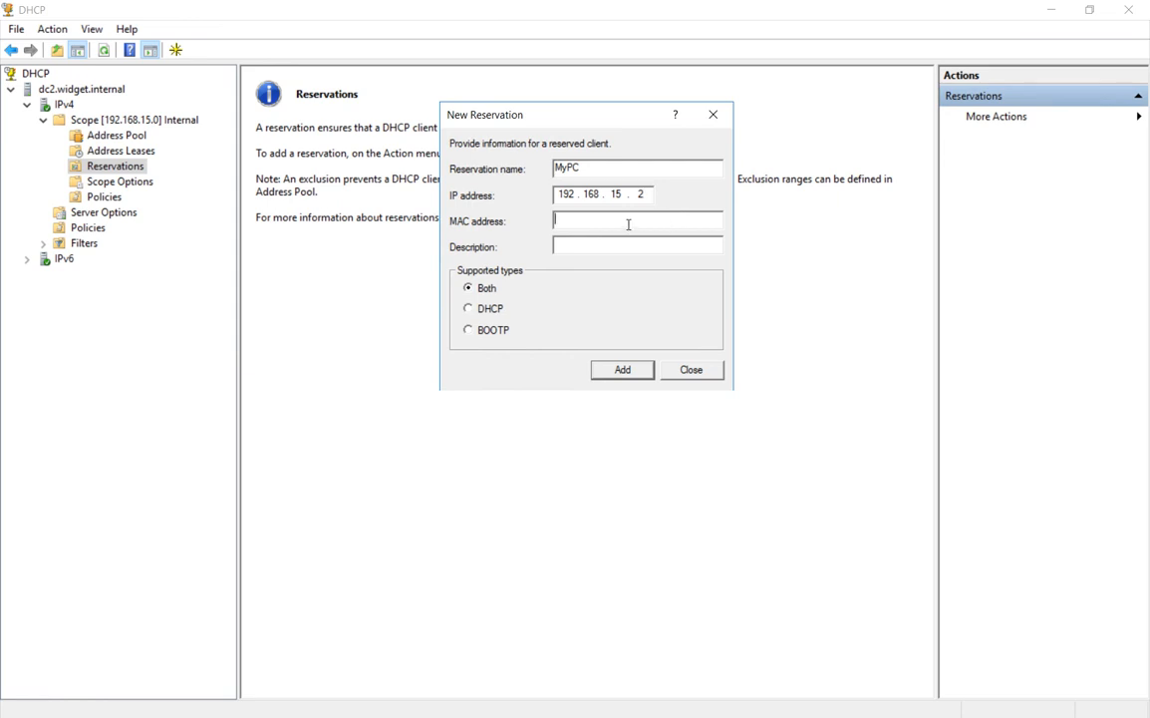
type("4c-72-b9-65-e1-7e")
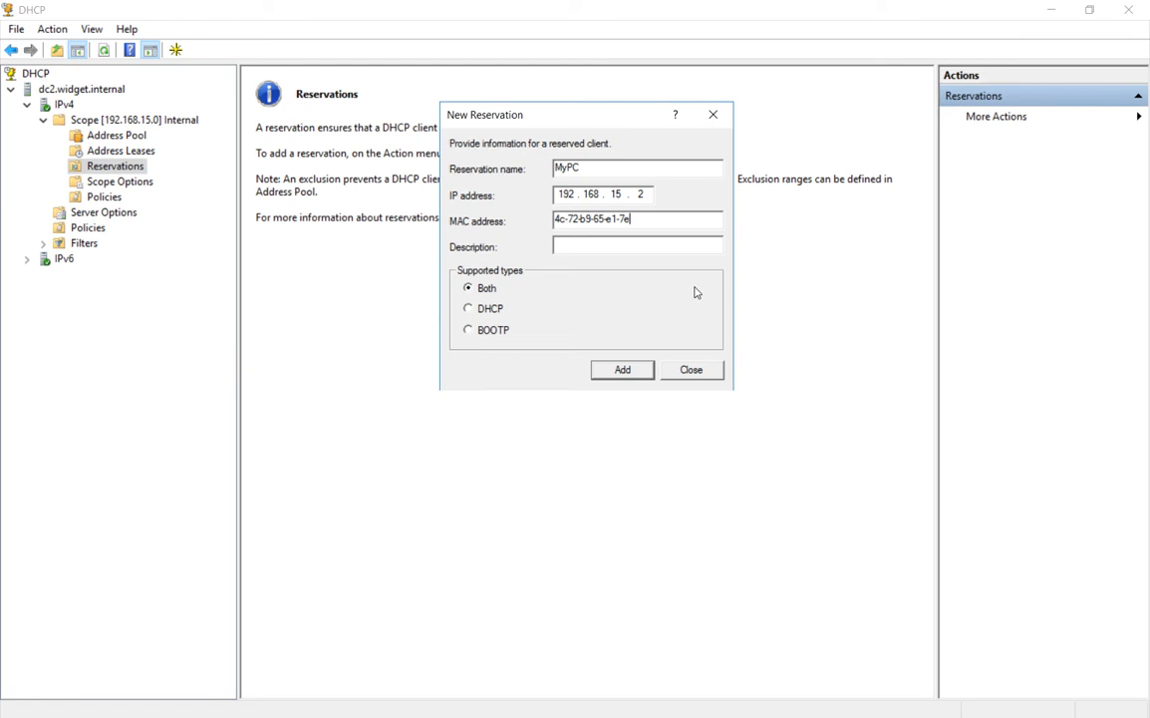
left_click(622, 369)
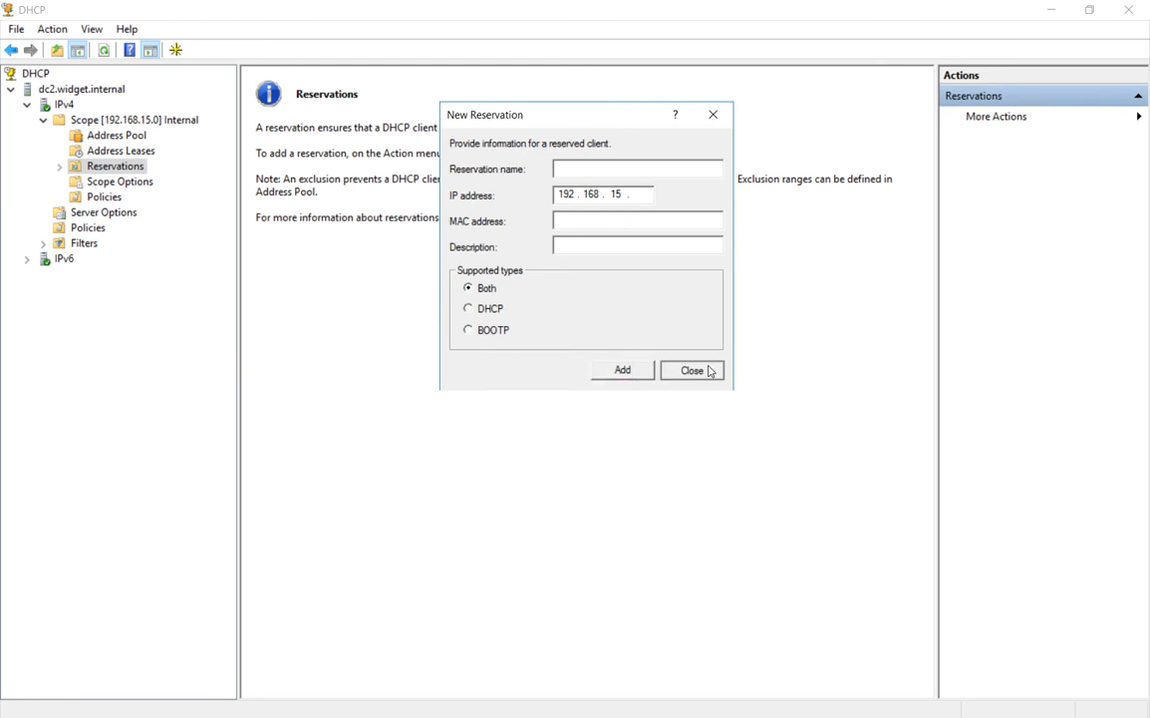
left_click(693, 369)
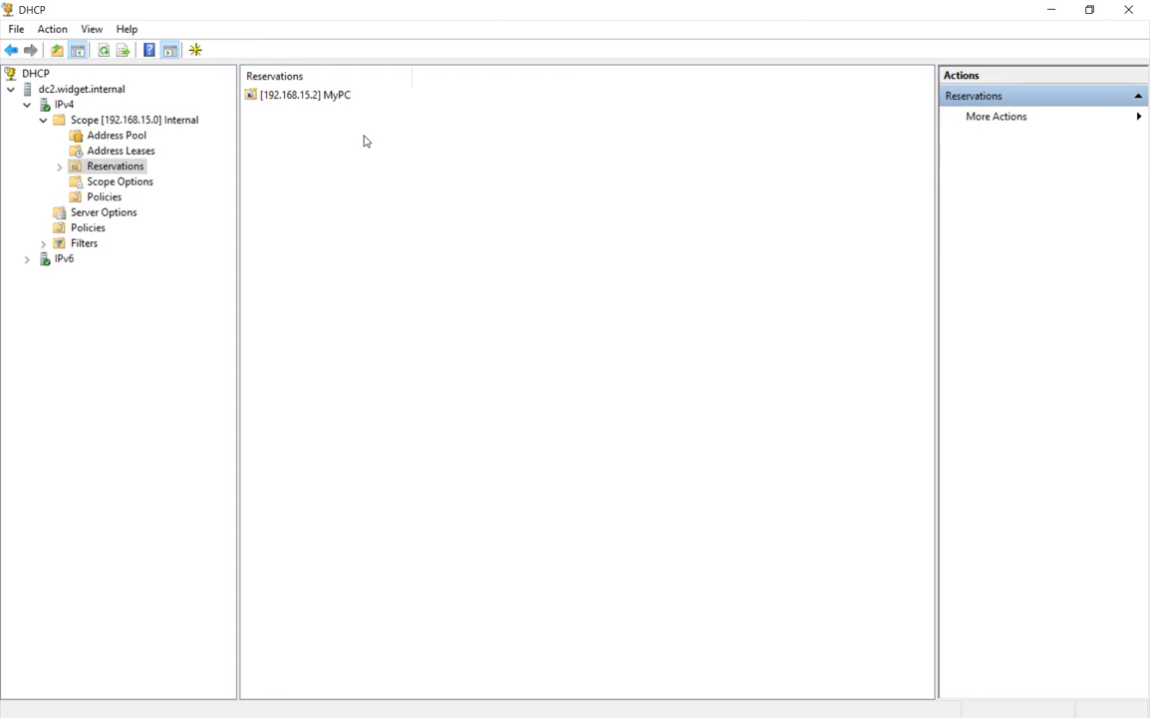
mouse_move(382, 202)
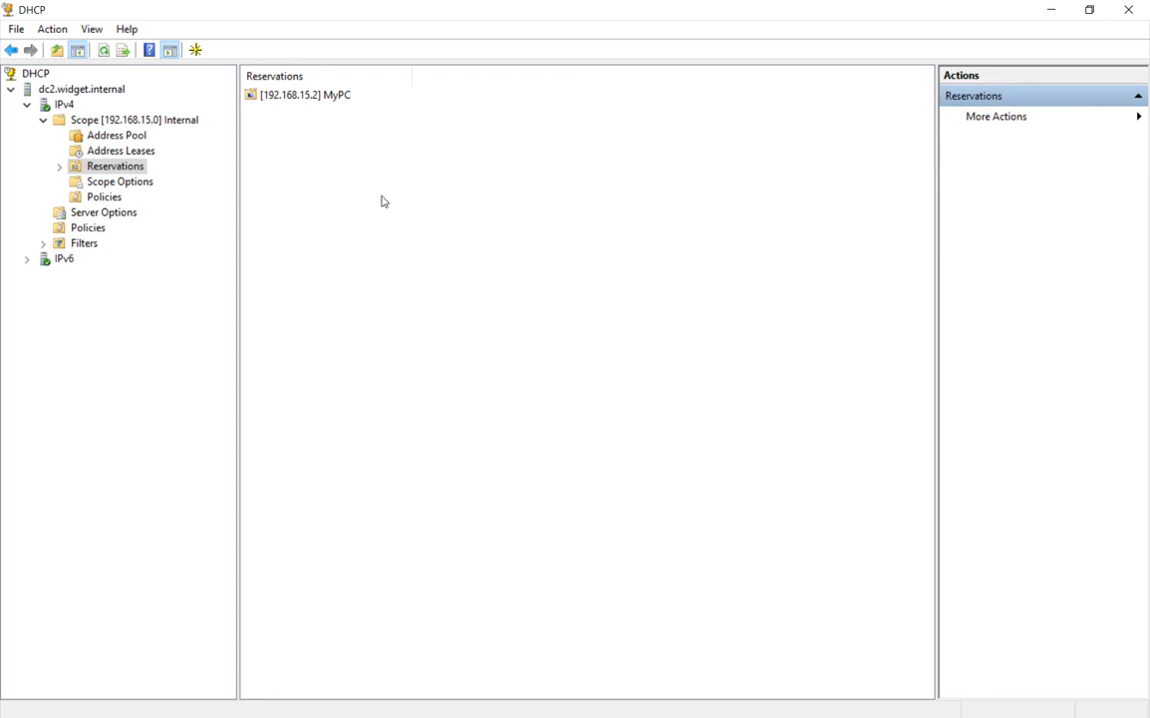
mouse_move(426, 271)
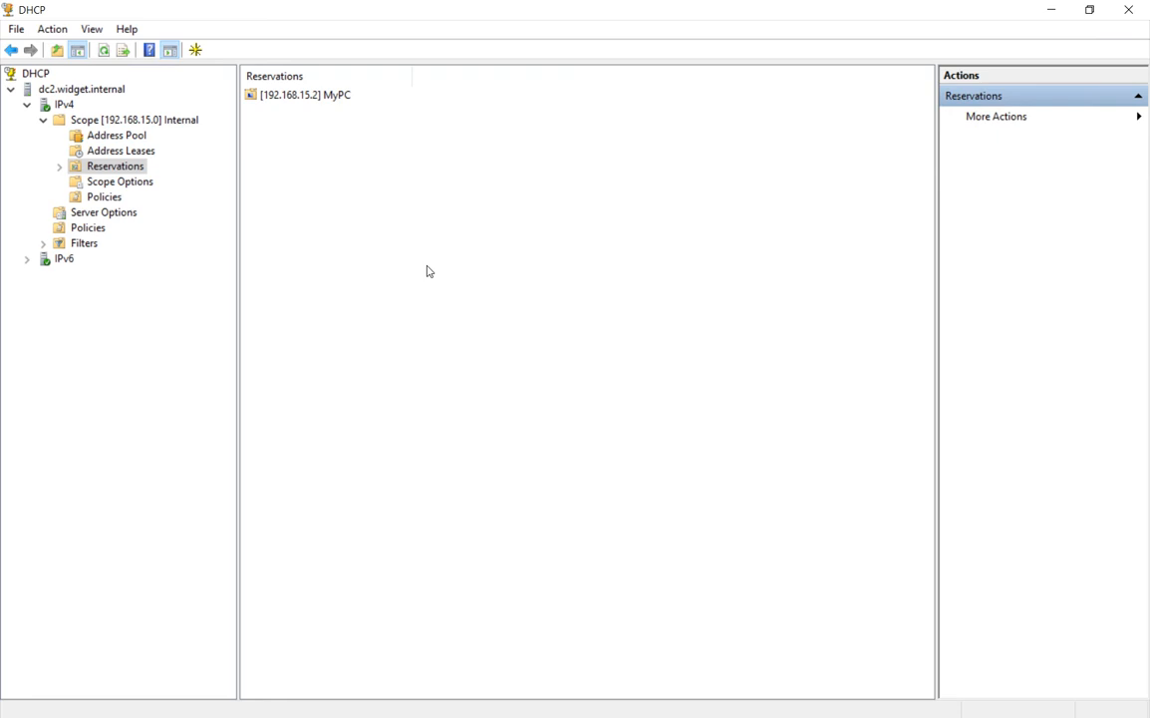
mouse_move(447, 315)
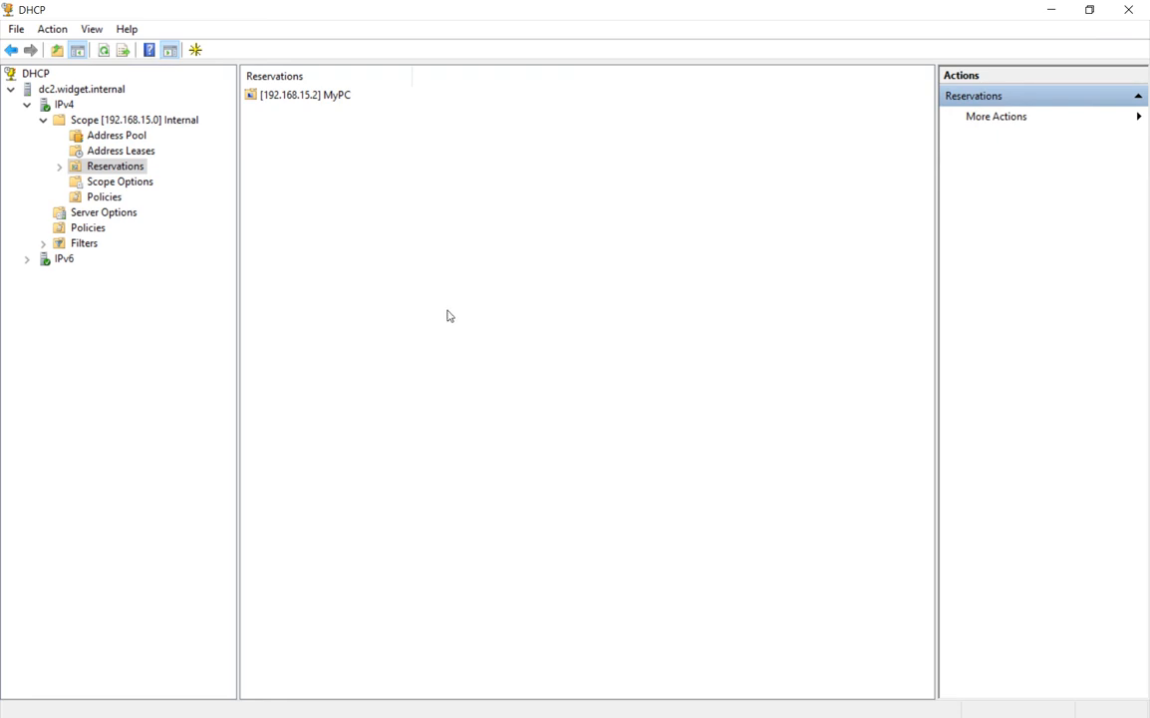